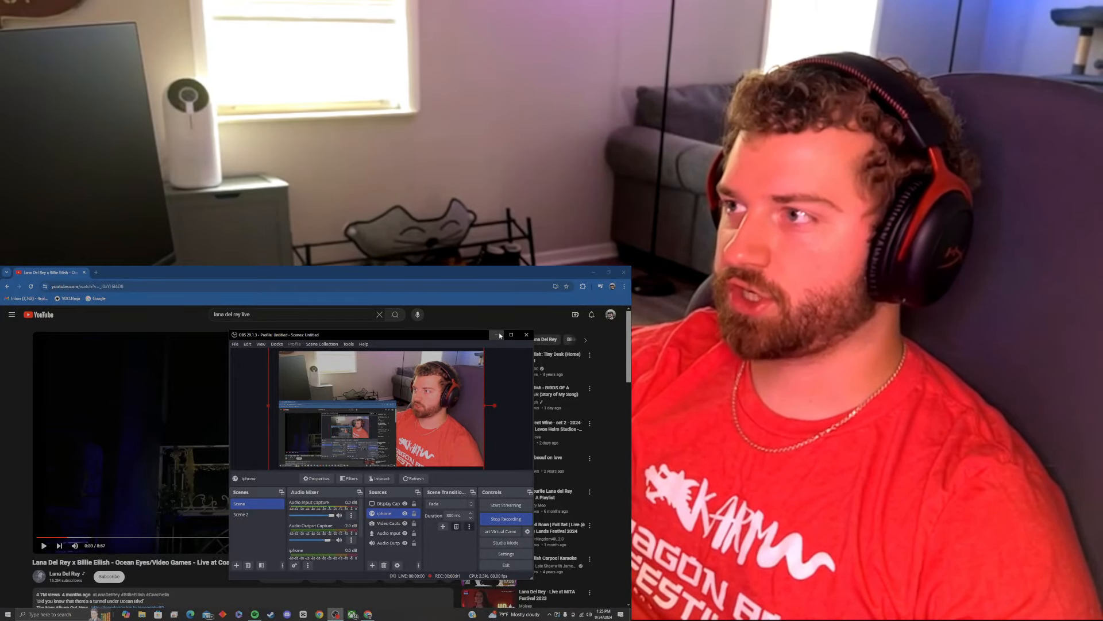
# - Minimize the OBS Studio window so the Lana Del Rey concert video plays visibly behind it
pyautogui.click(498, 334)
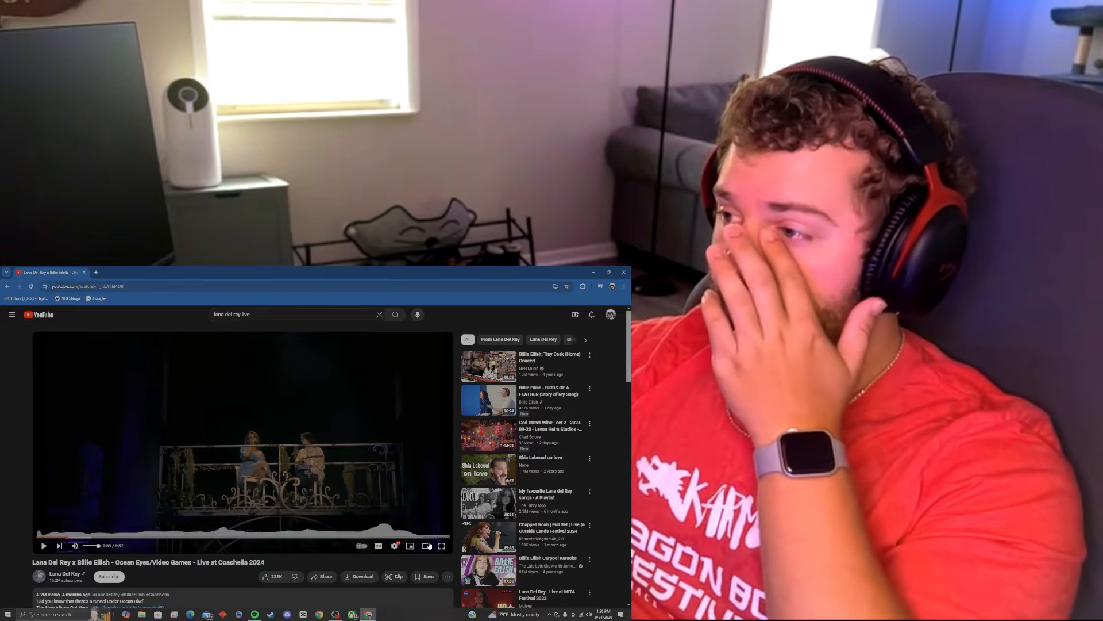
# - Switch the YouTube player to full screen for the Coachella video
pyautogui.click(441, 545)
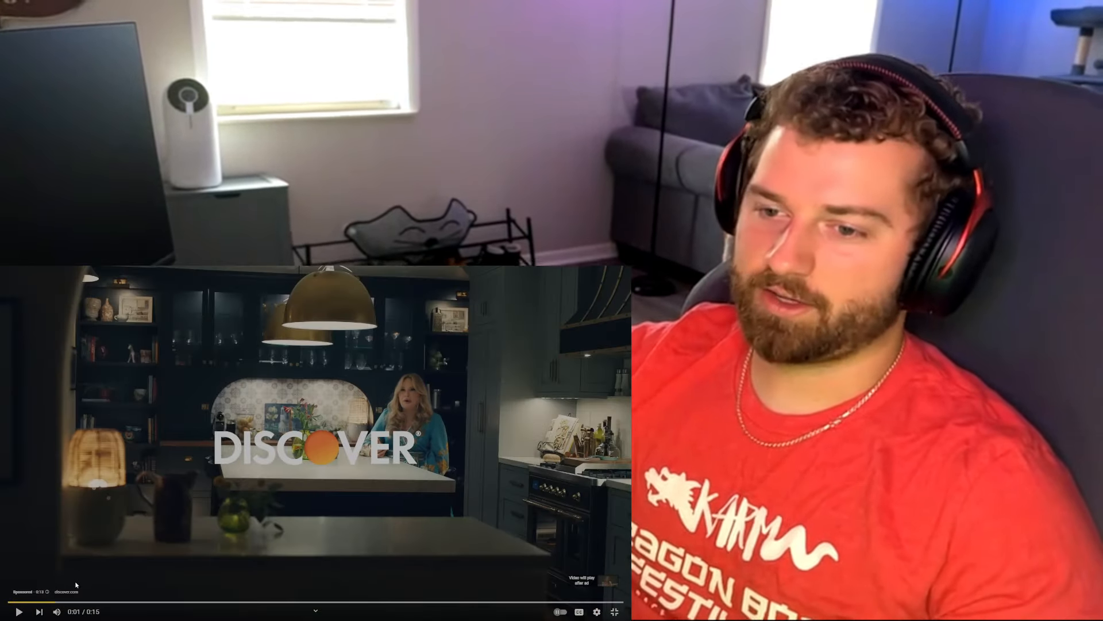
# - Skip the sponsored ad to resume the Ocean Eyes/Video Games performance around 4:47
pyautogui.click(20, 610)
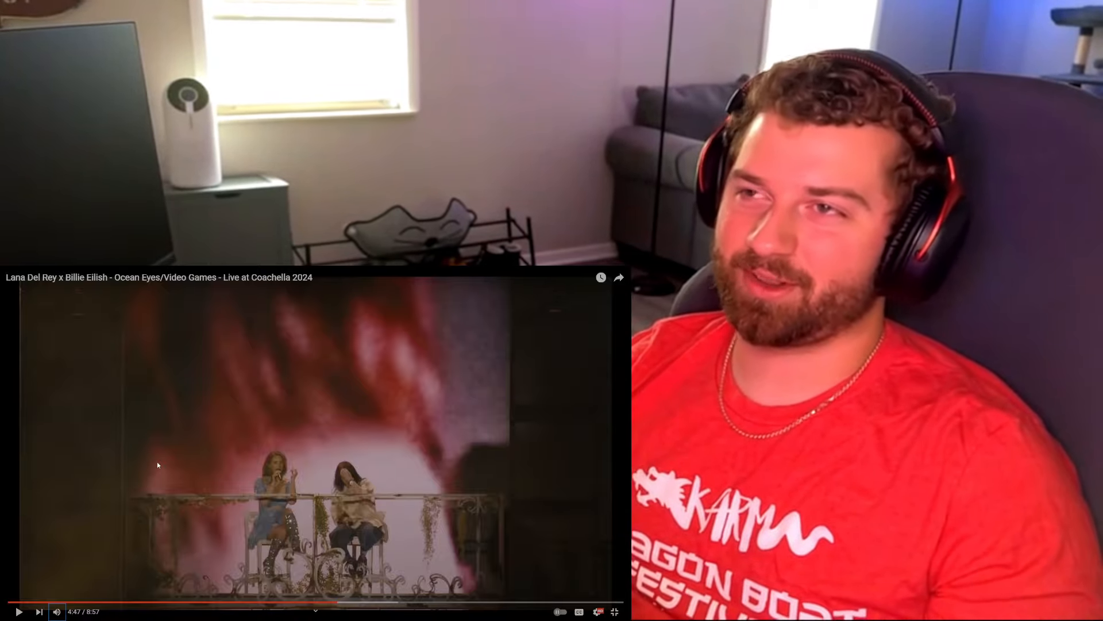
# - Jump ahead on the progress bar, let the performance finish, and leave full screen
pyautogui.click(315, 444)
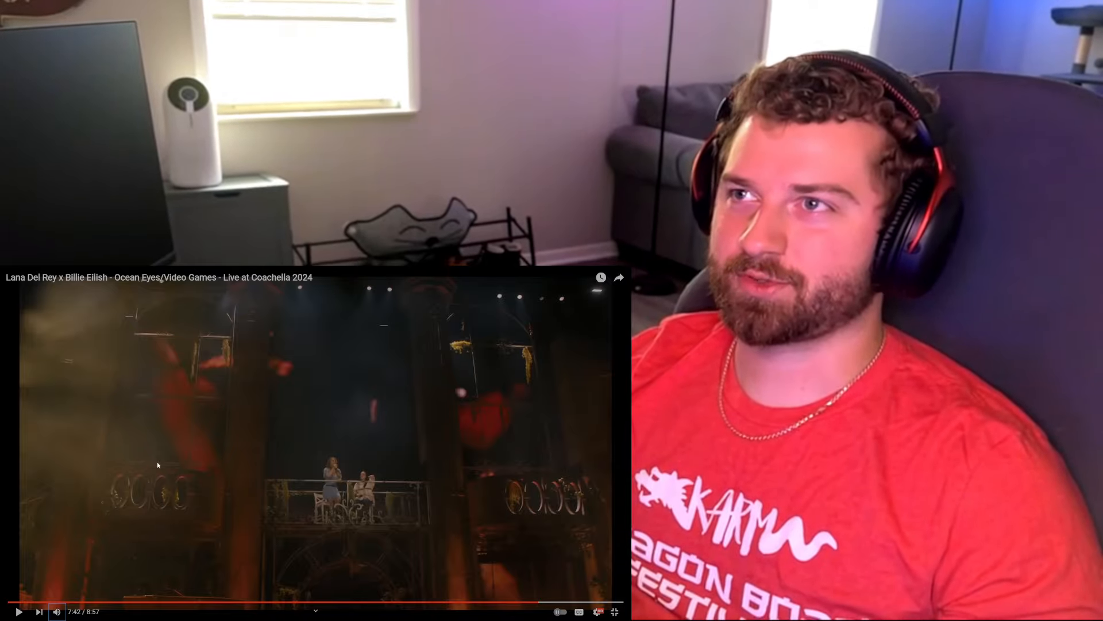
pyautogui.click(19, 611)
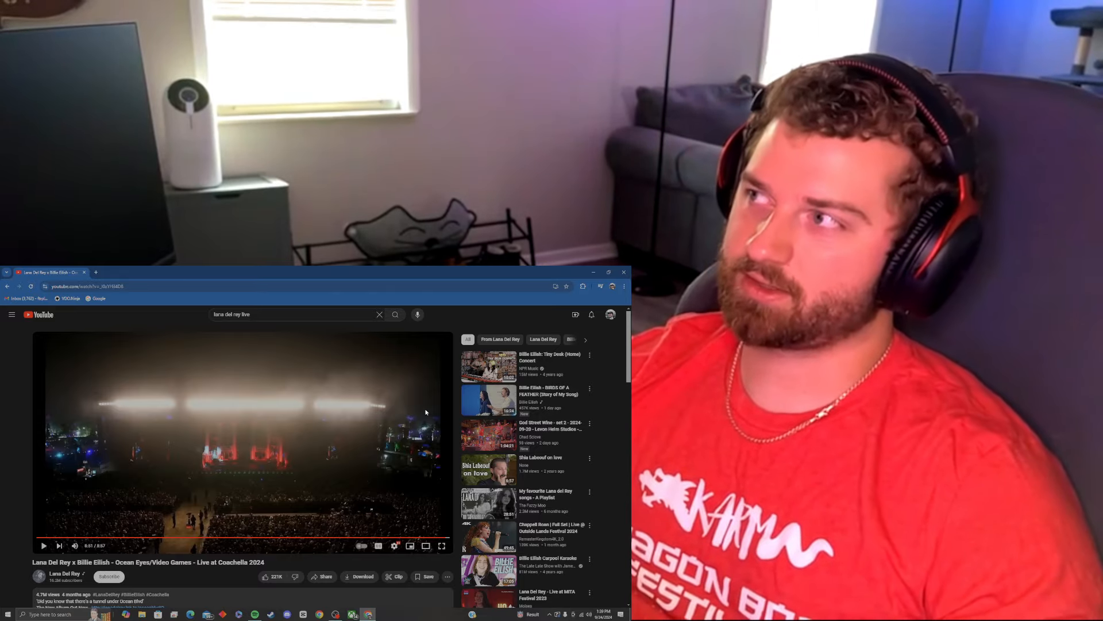
# - Scroll down through the comments under the Coachella video, reading as they come into view
pyautogui.scroll(-3)
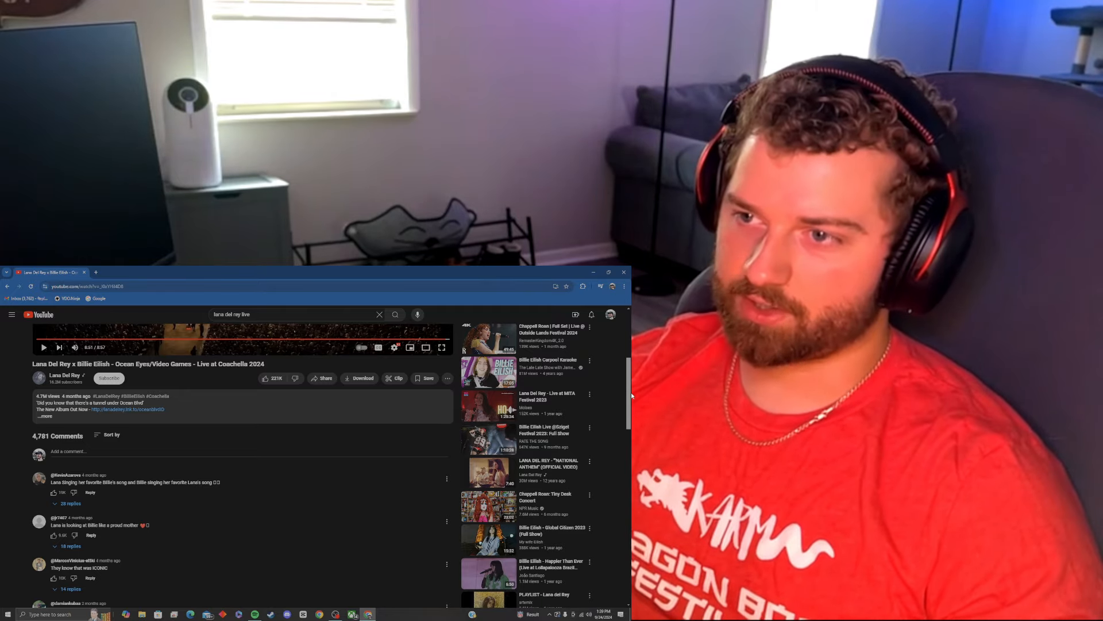
pyautogui.scroll(-3)
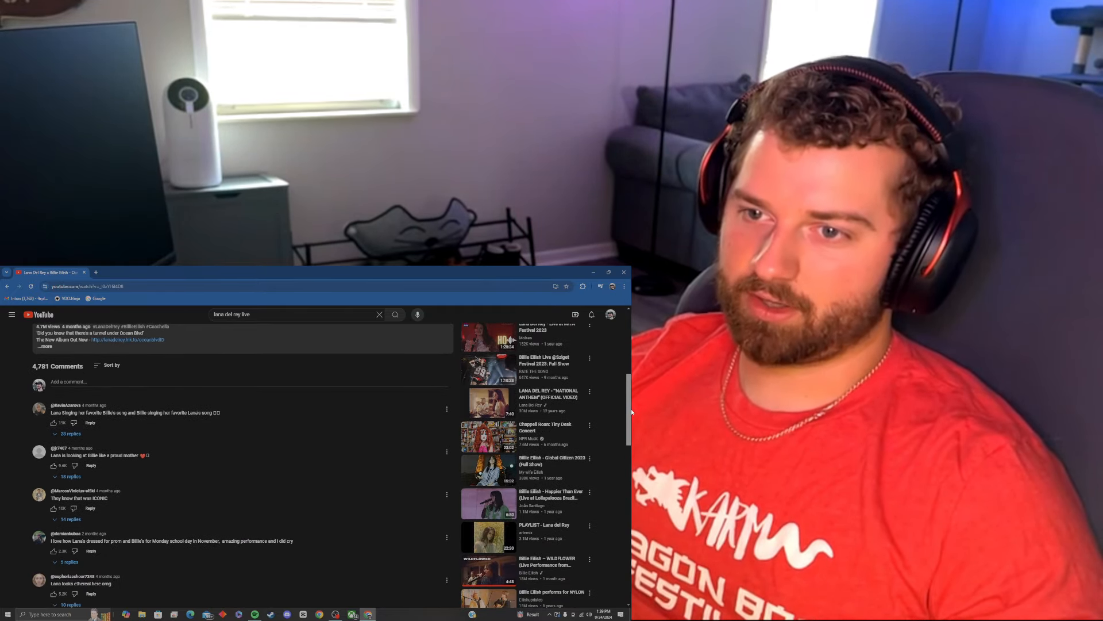
pyautogui.scroll(-3)
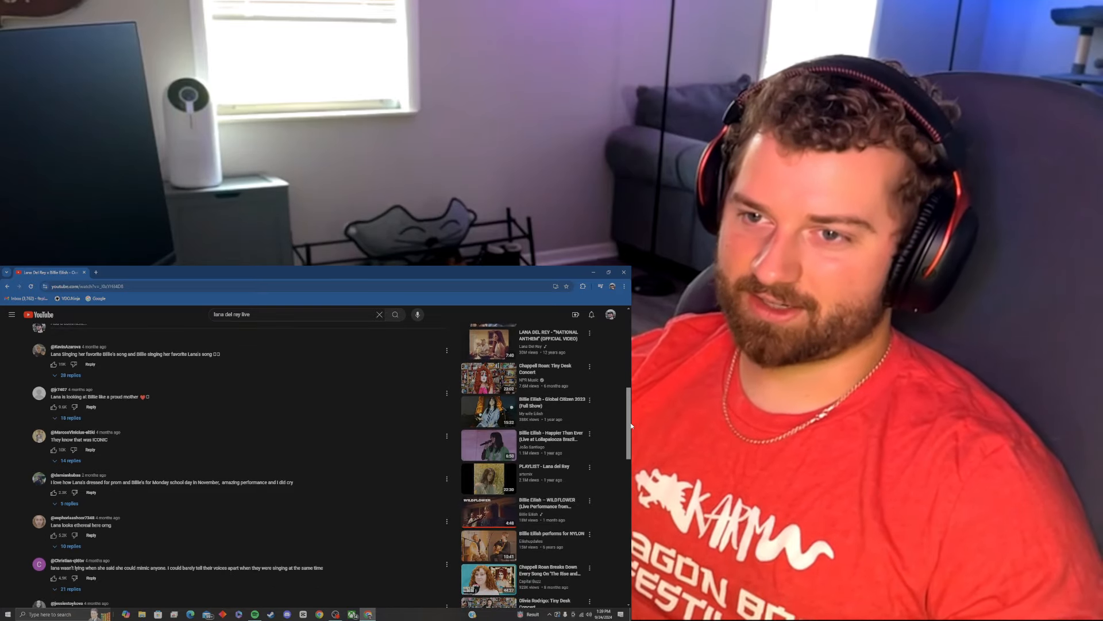
pyautogui.scroll(-3)
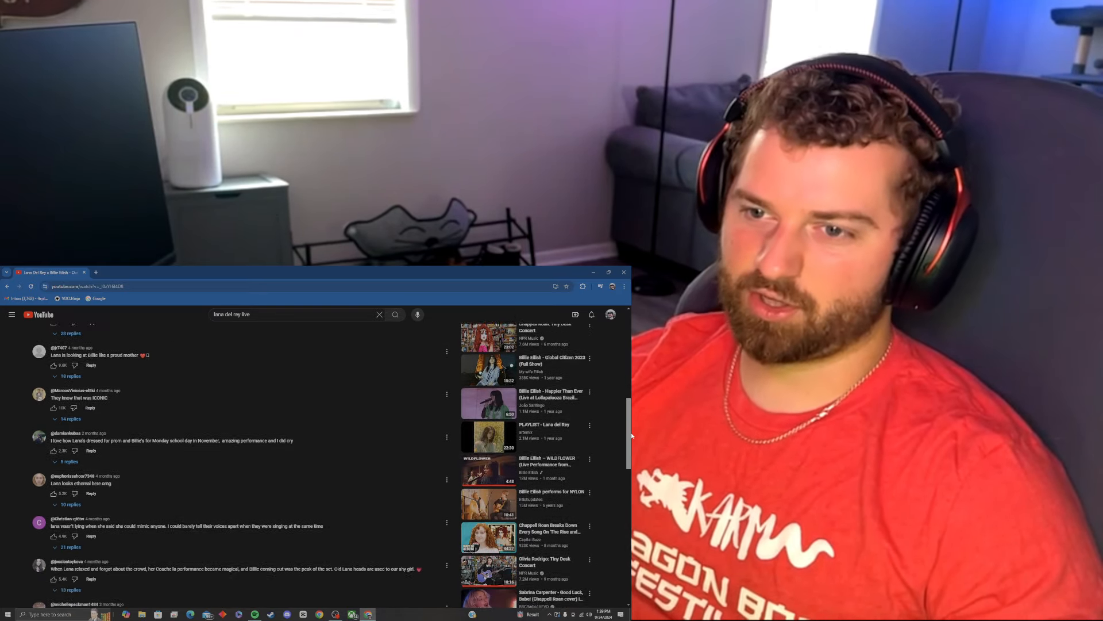
pyautogui.scroll(-3)
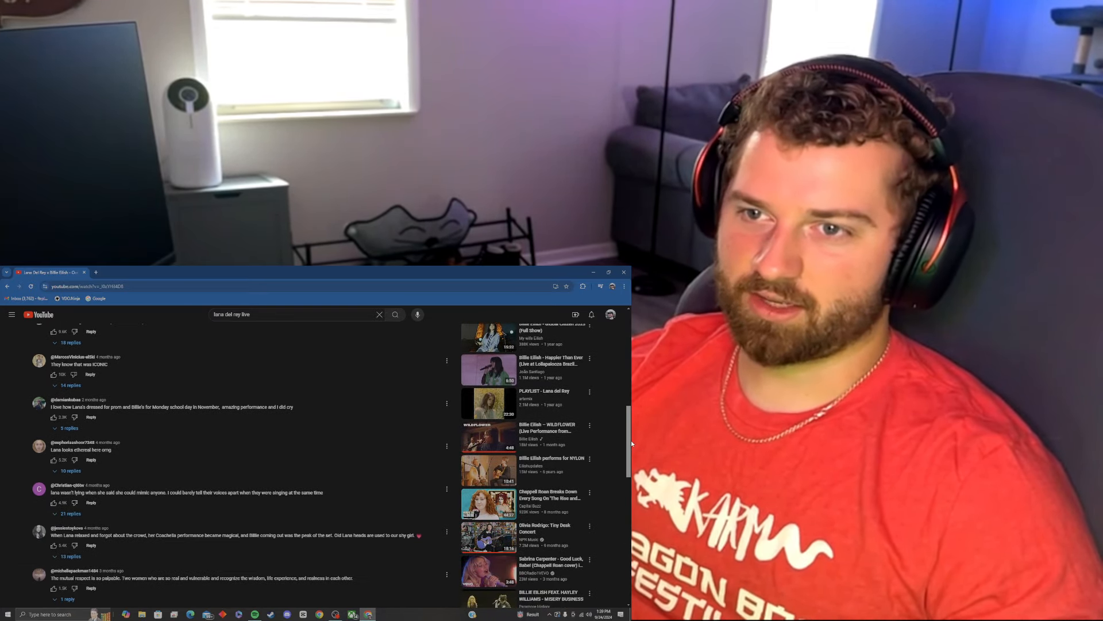
pyautogui.scroll(-3)
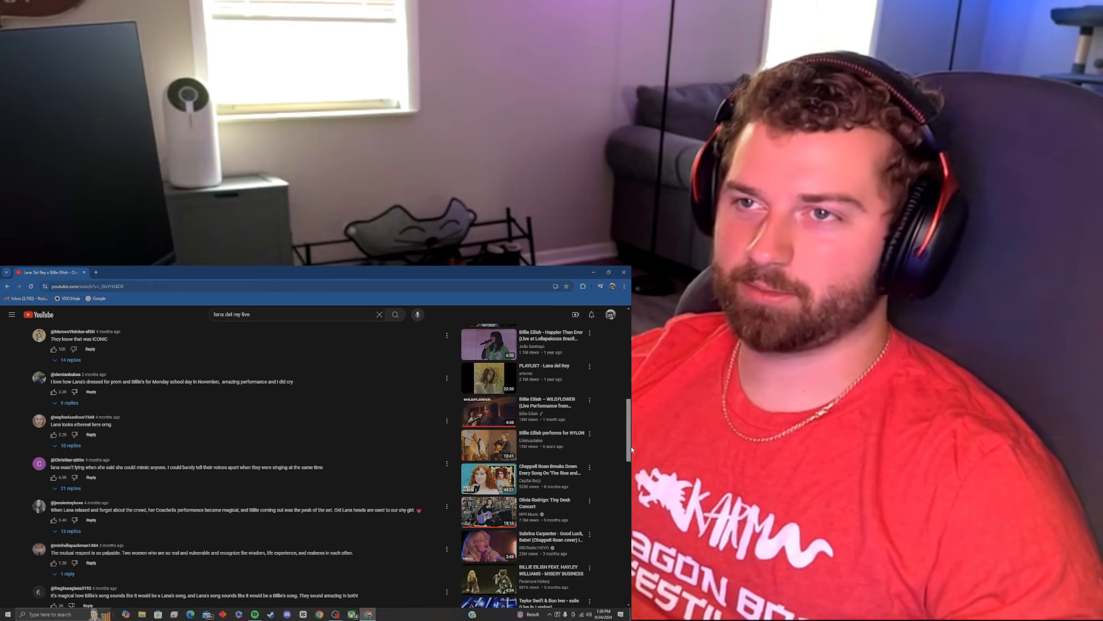
pyautogui.scroll(-3)
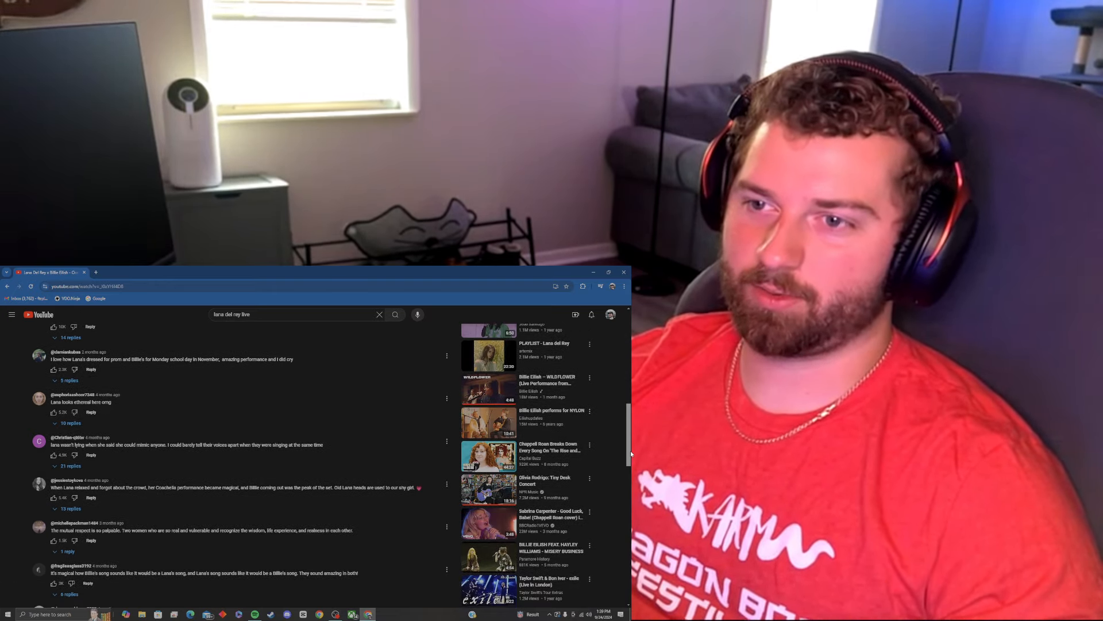
pyautogui.scroll(-3)
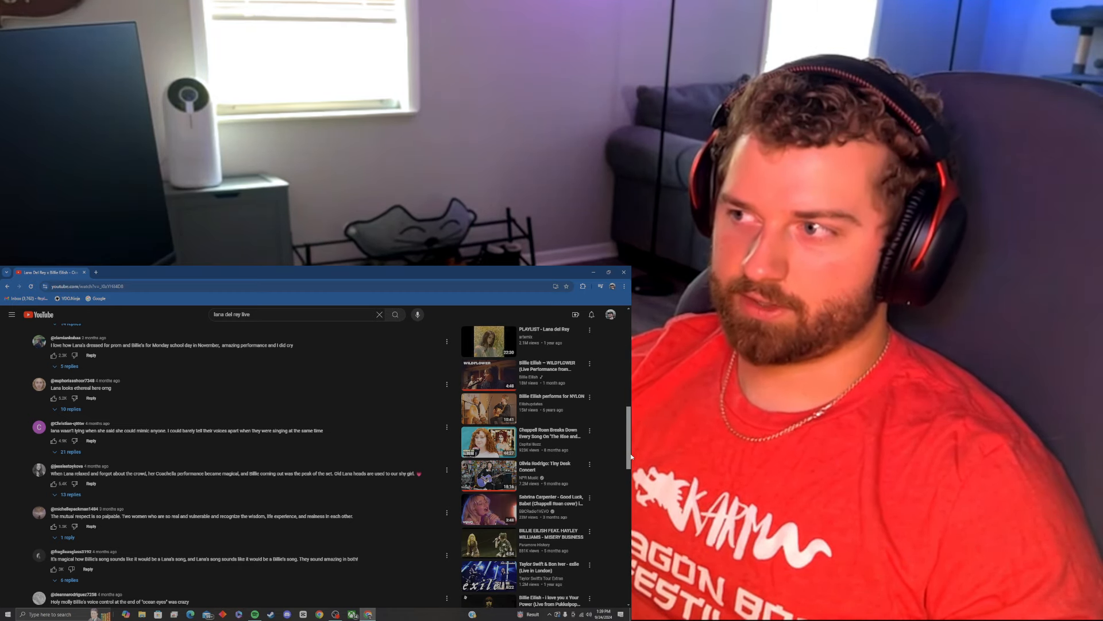
pyautogui.scroll(-3)
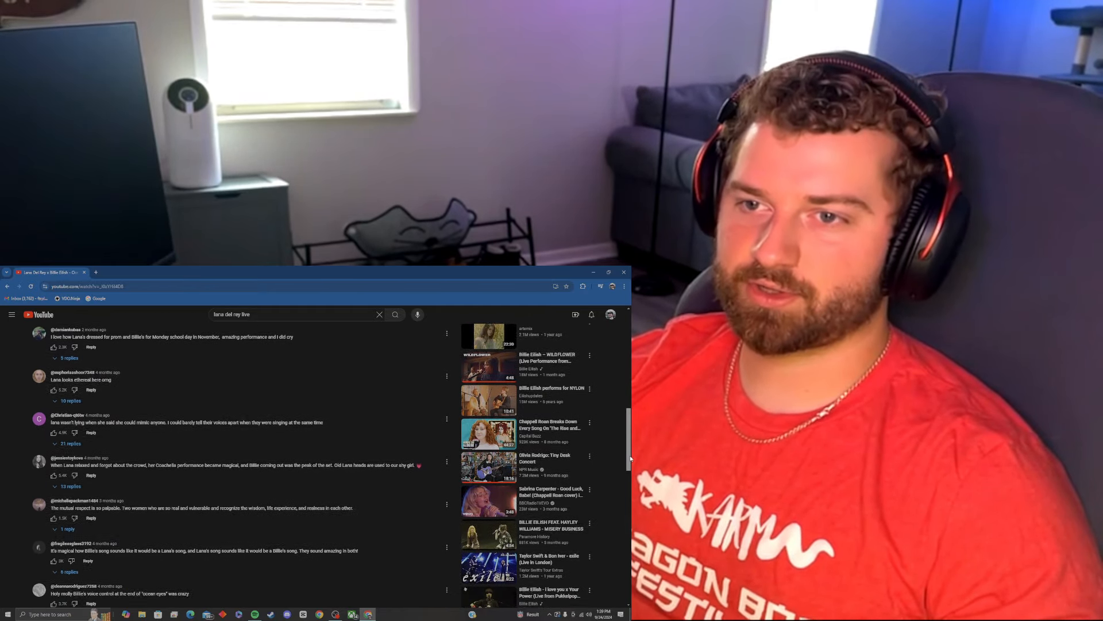
pyautogui.scroll(-3)
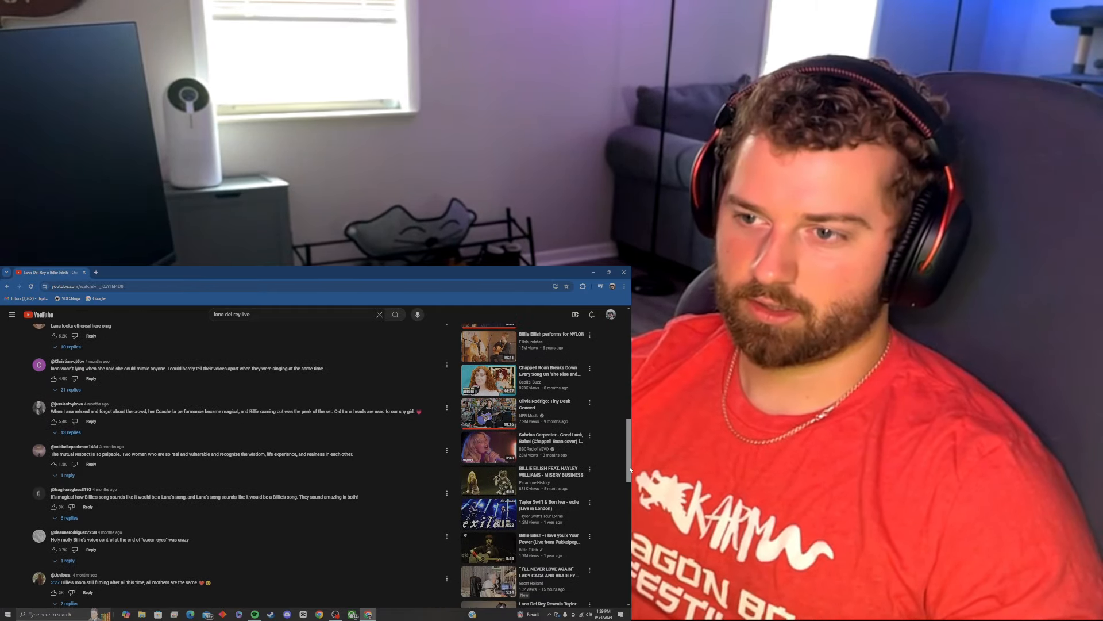
pyautogui.scroll(-3)
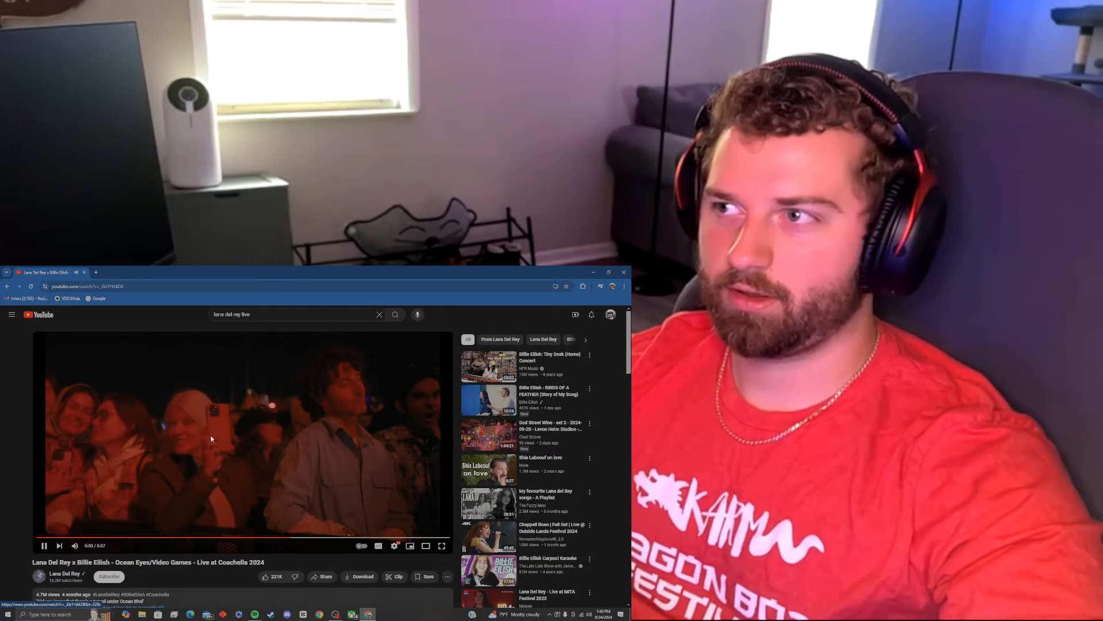
# - Pause the Coachella 2024 video at 0:00 on its watch page
pyautogui.click(43, 544)
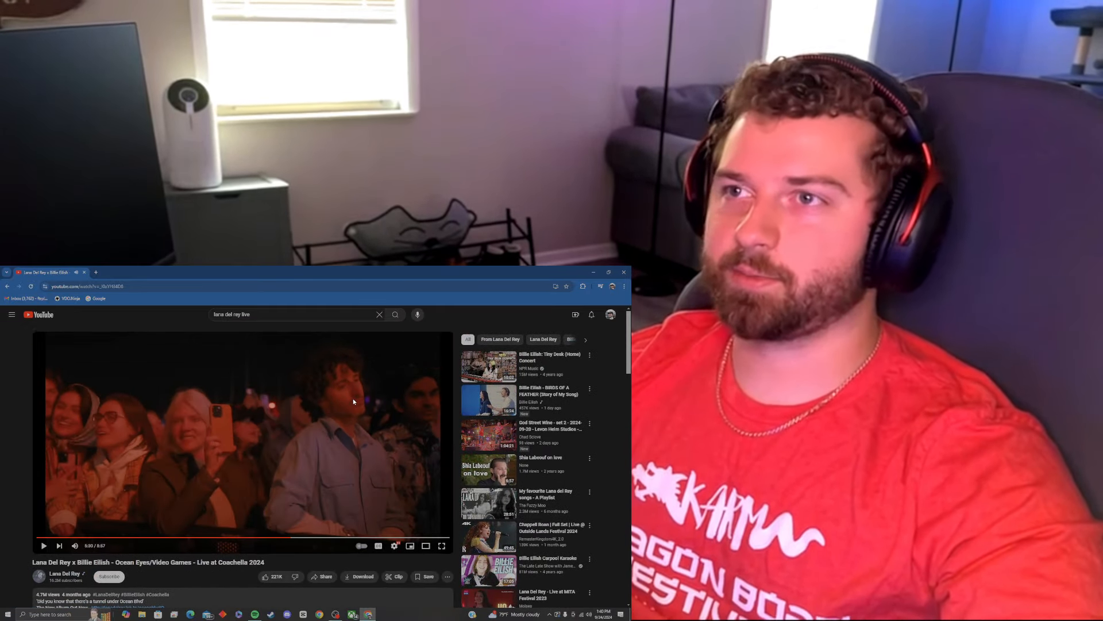